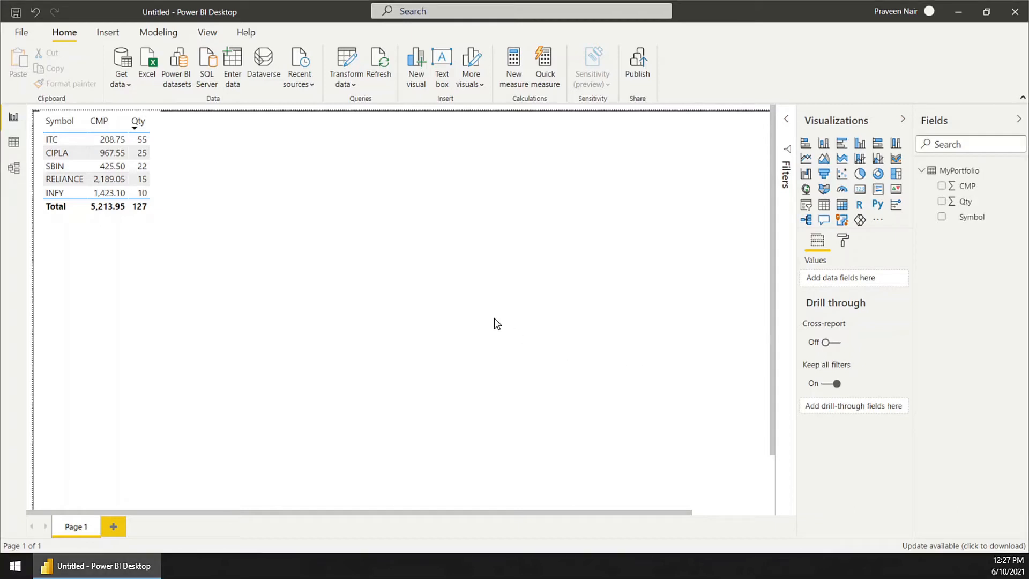
mouse_move(894, 173)
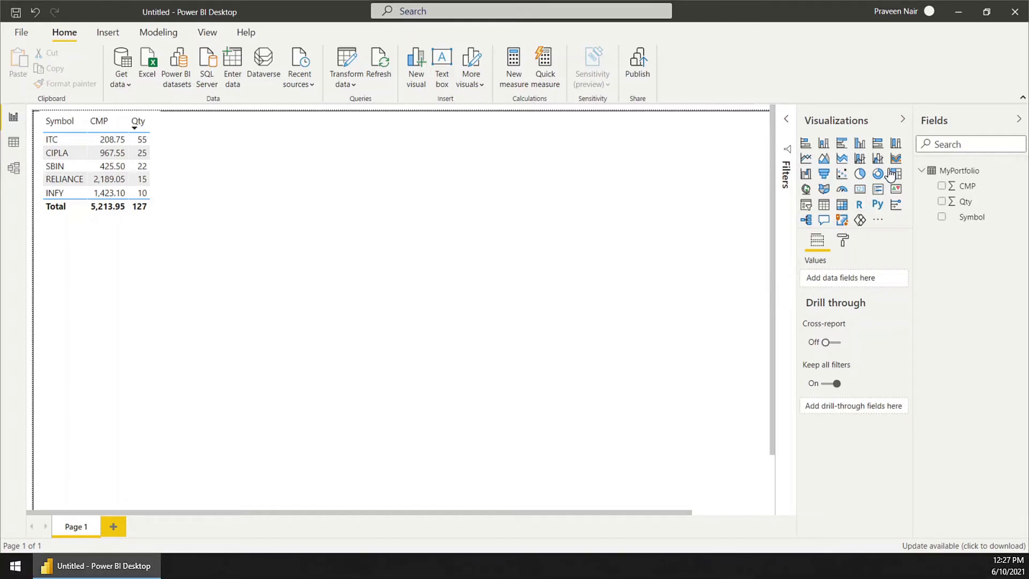
mouse_move(895, 174)
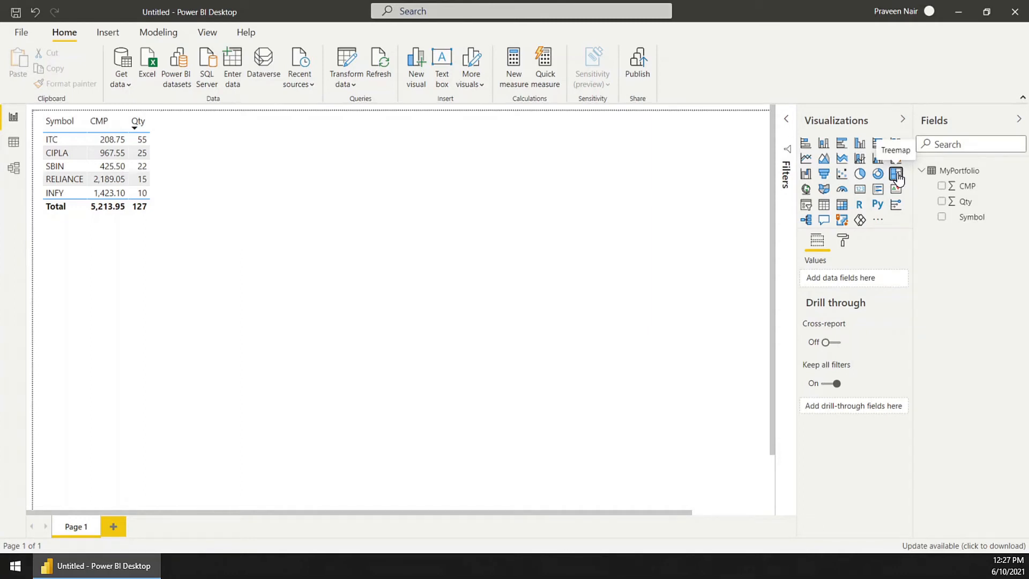
Step: Add a treemap grouped by Symbol with blocks sized by CMP
left_click(895, 174)
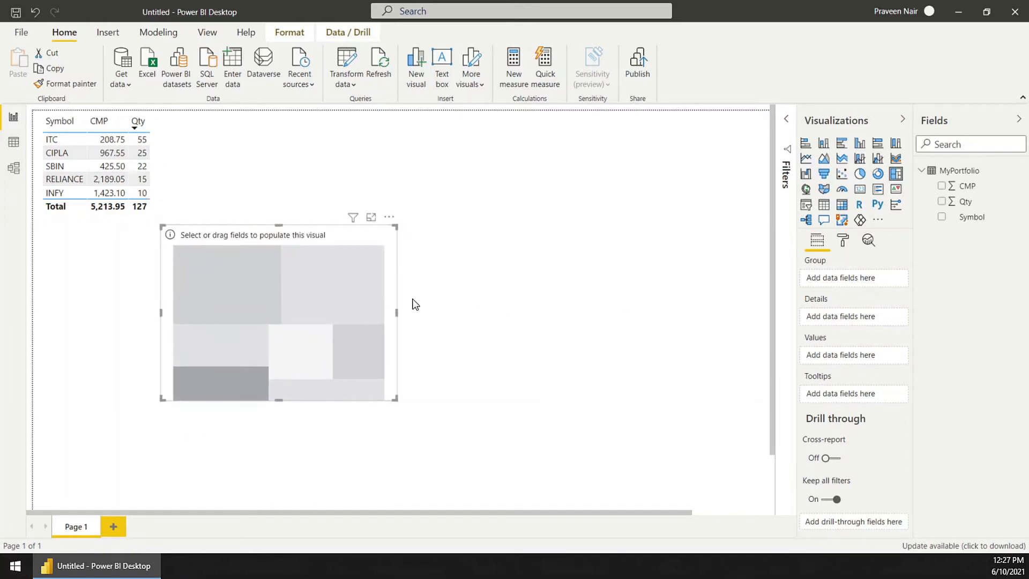
mouse_move(970, 205)
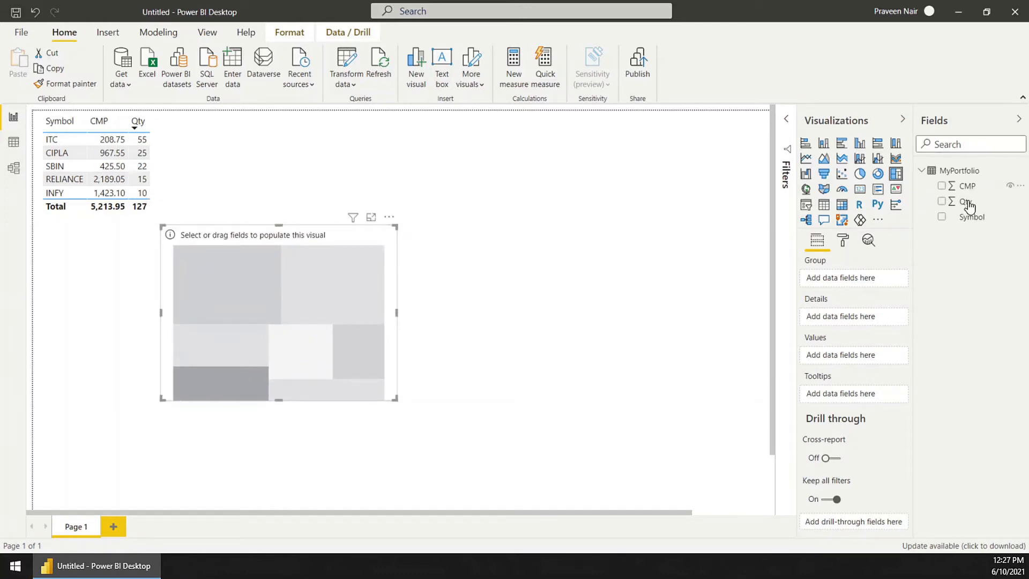
left_click(941, 216)
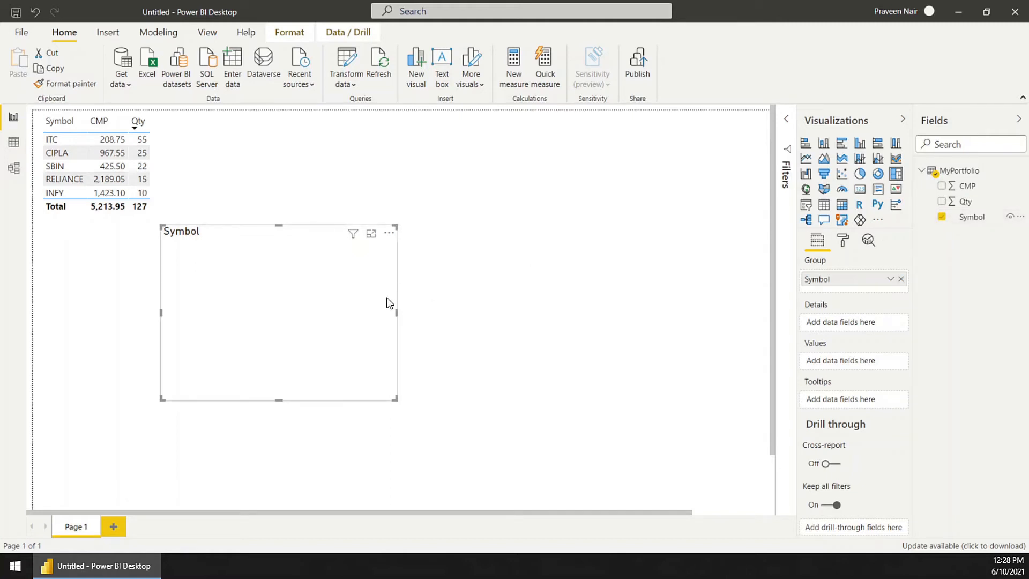
mouse_move(967, 187)
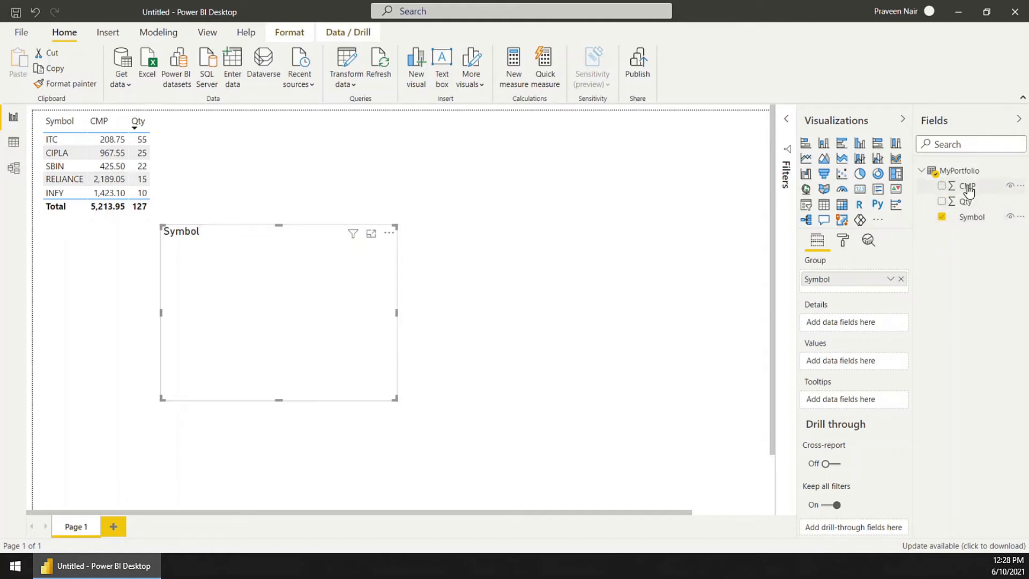
mouse_move(967, 186)
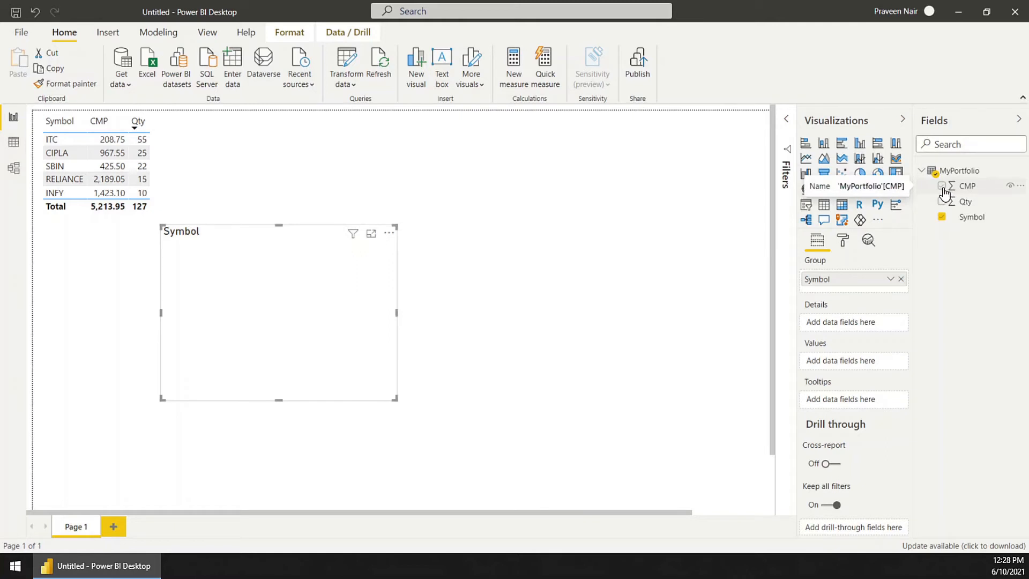
left_click(942, 186)
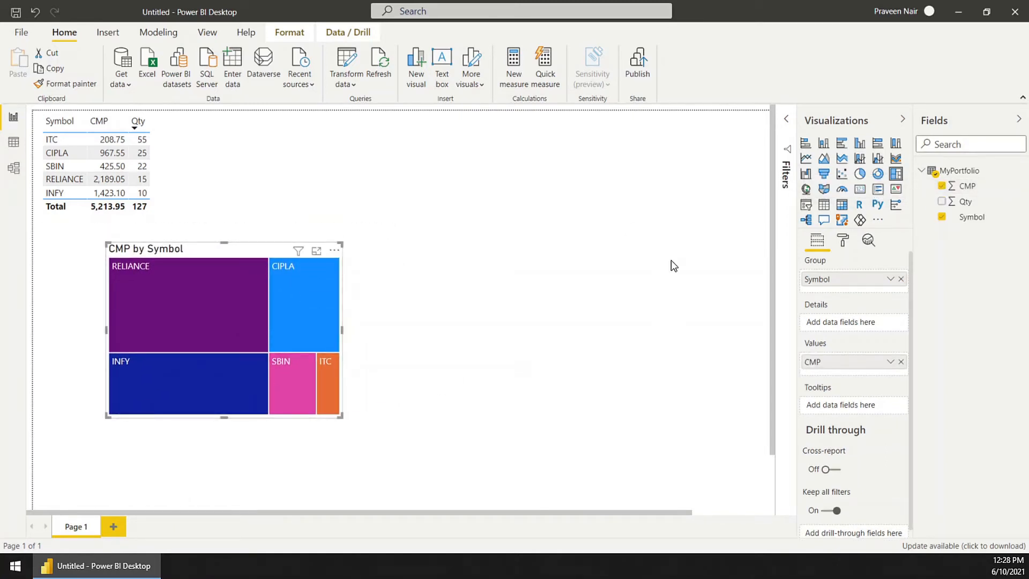
left_click(896, 175)
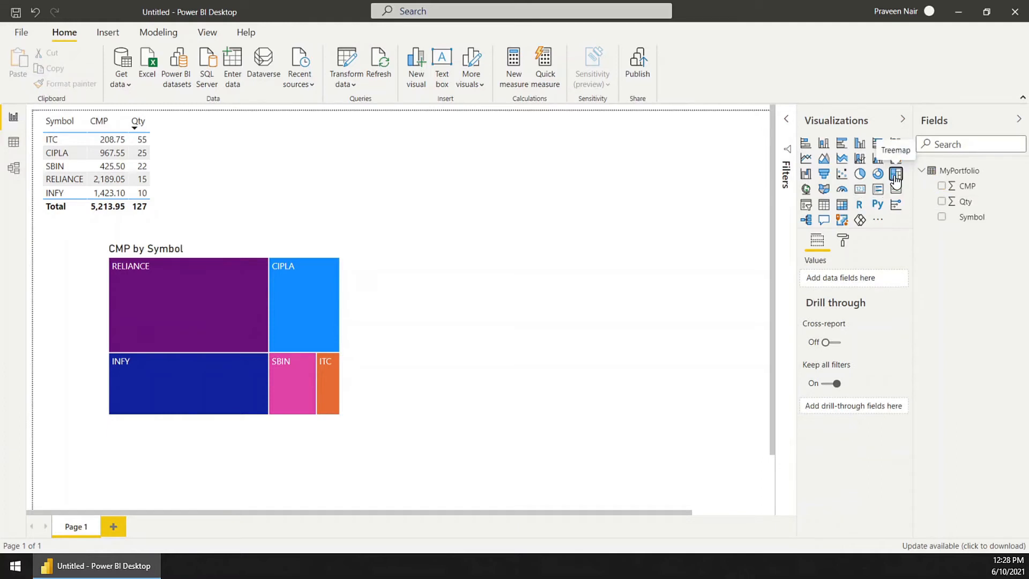
Step: Add a second treemap grouped by Symbol with blocks sized by Qty
left_click(895, 174)
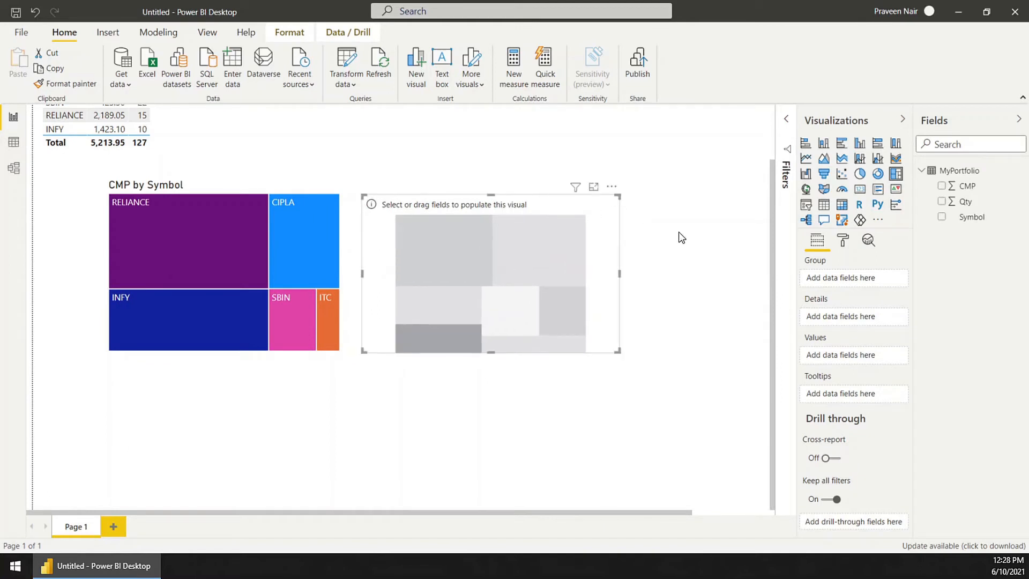
mouse_move(567, 256)
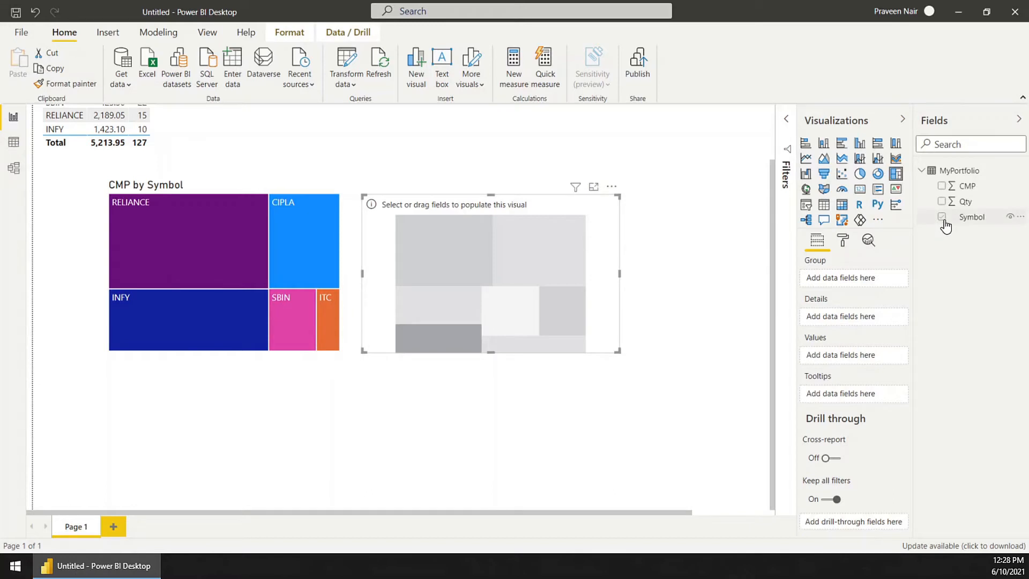
left_click(941, 216)
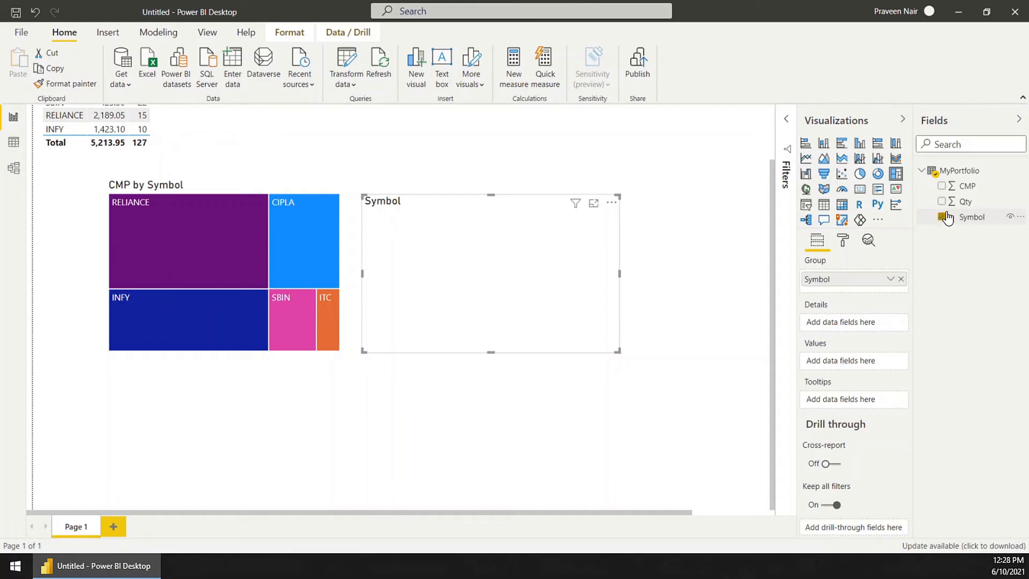
left_click(942, 201)
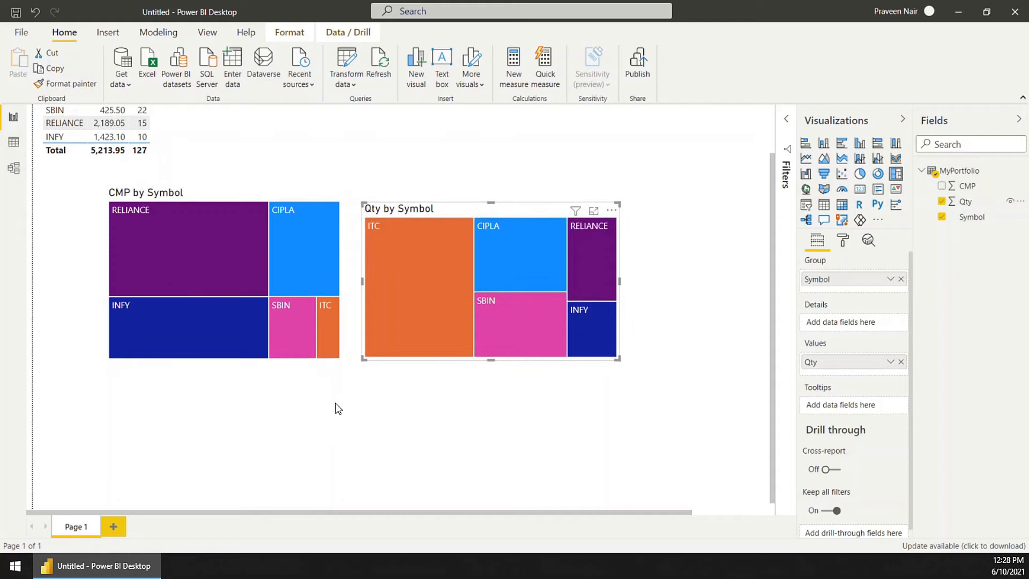
mouse_move(409, 321)
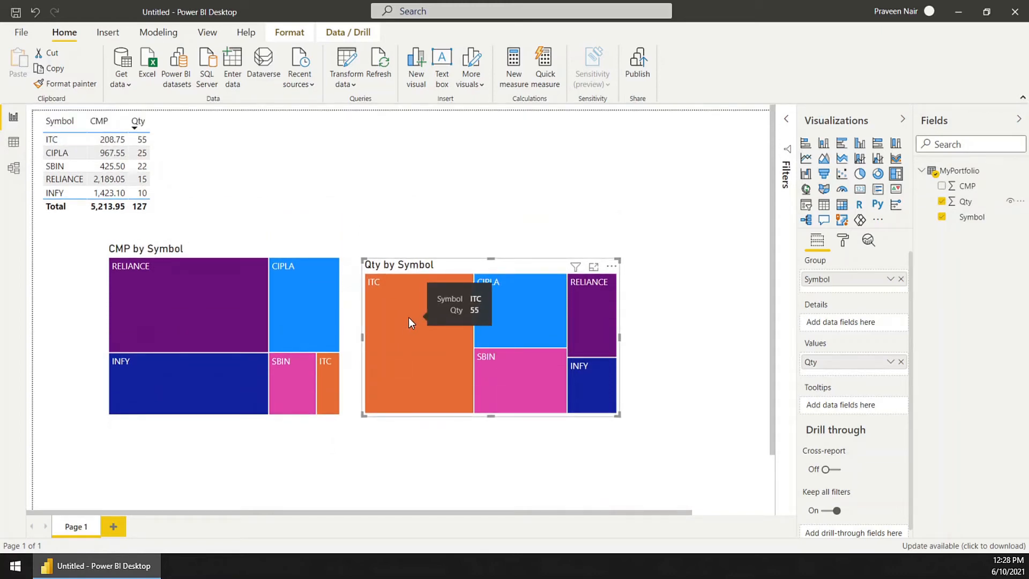
mouse_move(415, 312)
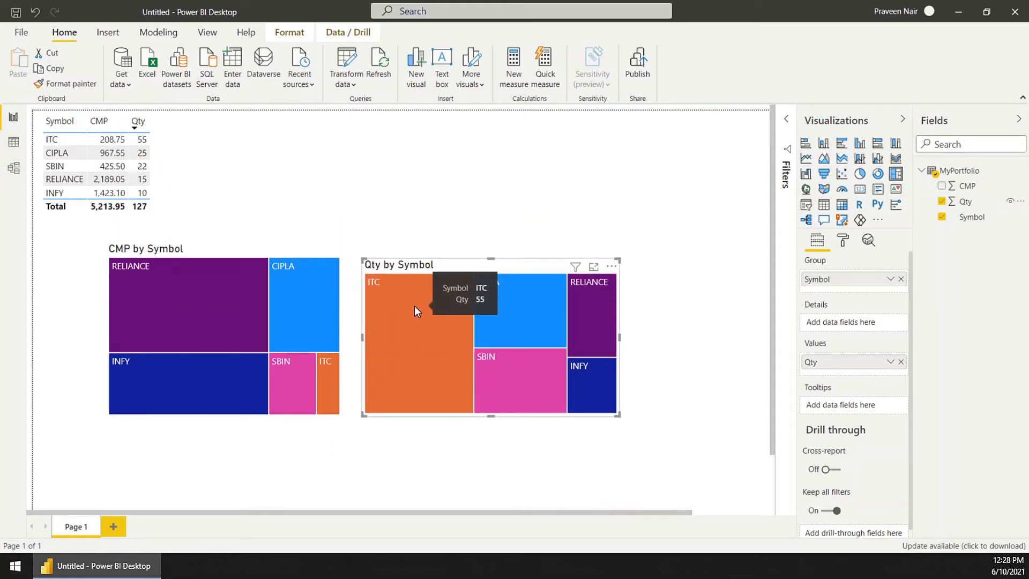
mouse_move(188, 315)
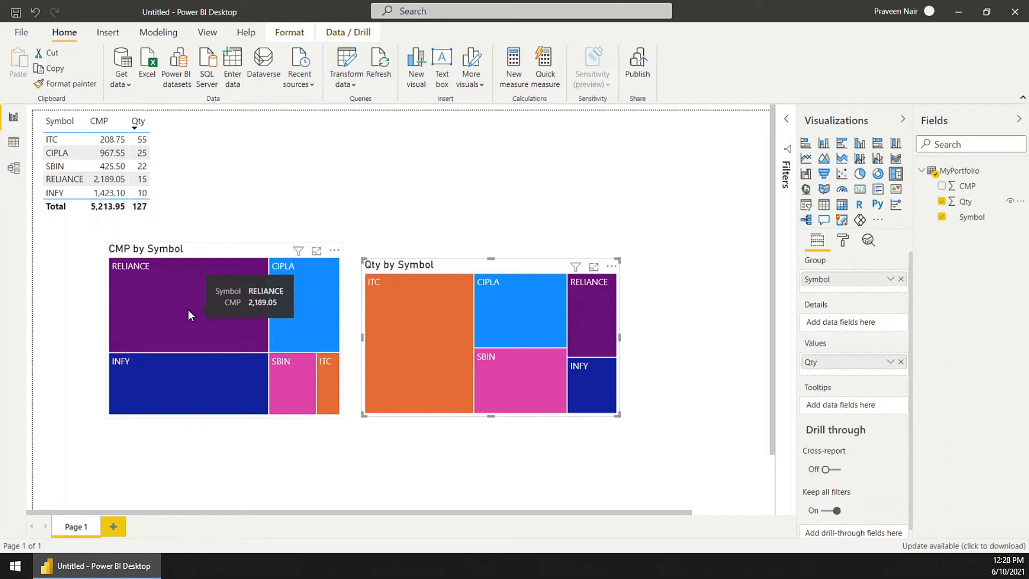
mouse_move(267, 297)
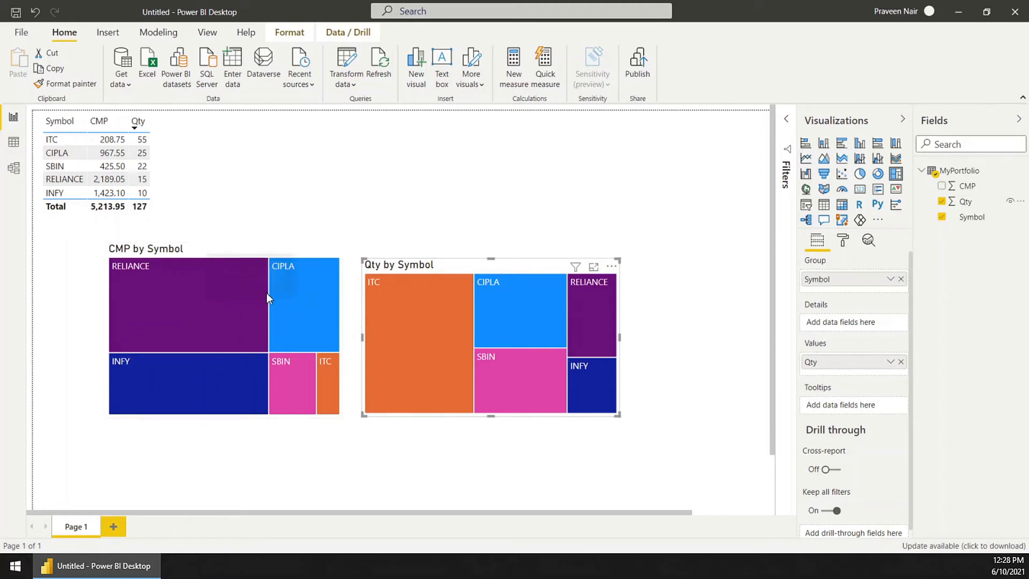
mouse_move(275, 328)
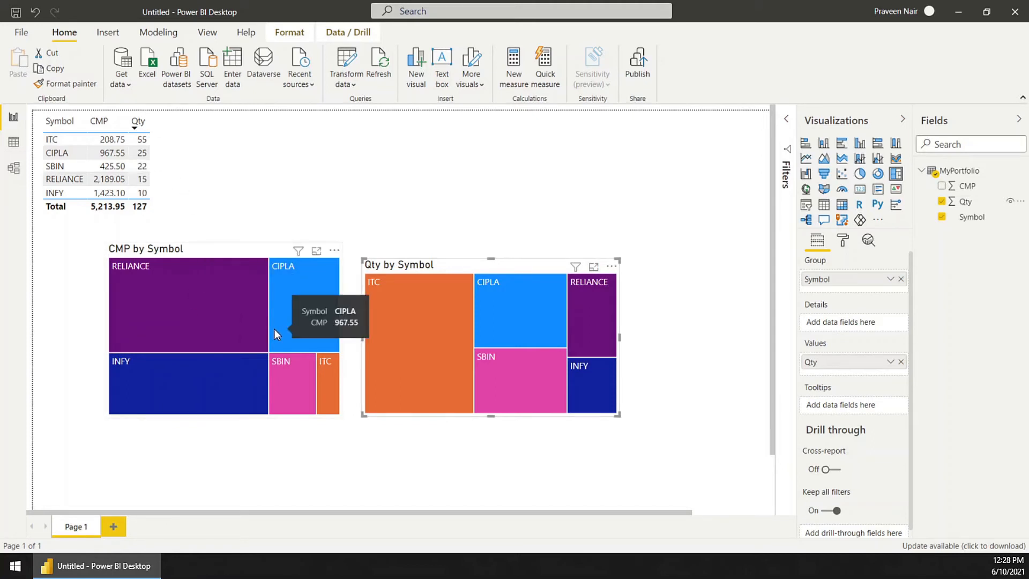
mouse_move(276, 254)
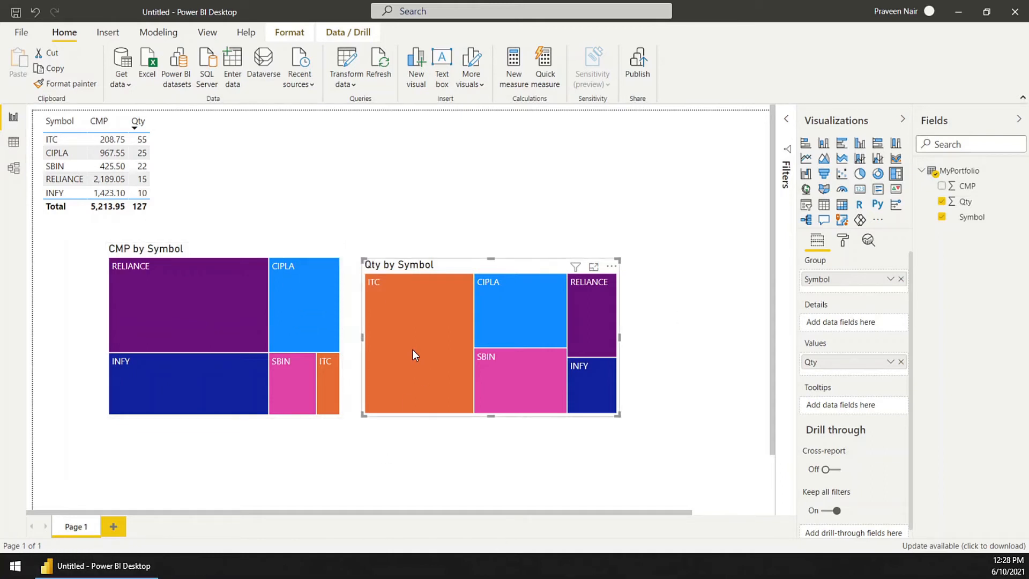
Step: Cross-filter the report visuals to the CIPLA and ITC stocks
left_click(286, 164)
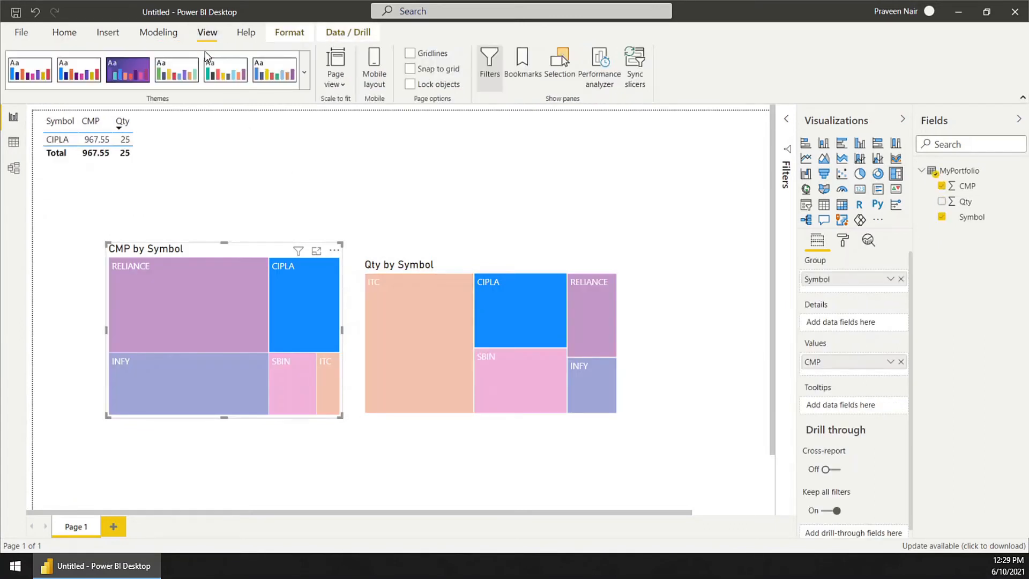
mouse_move(35, 76)
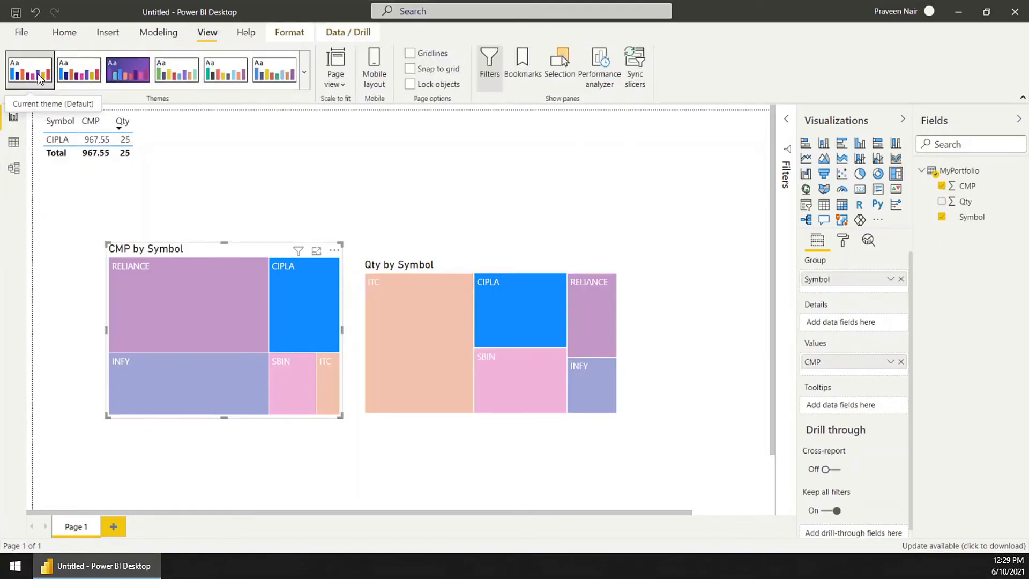
mouse_move(445, 208)
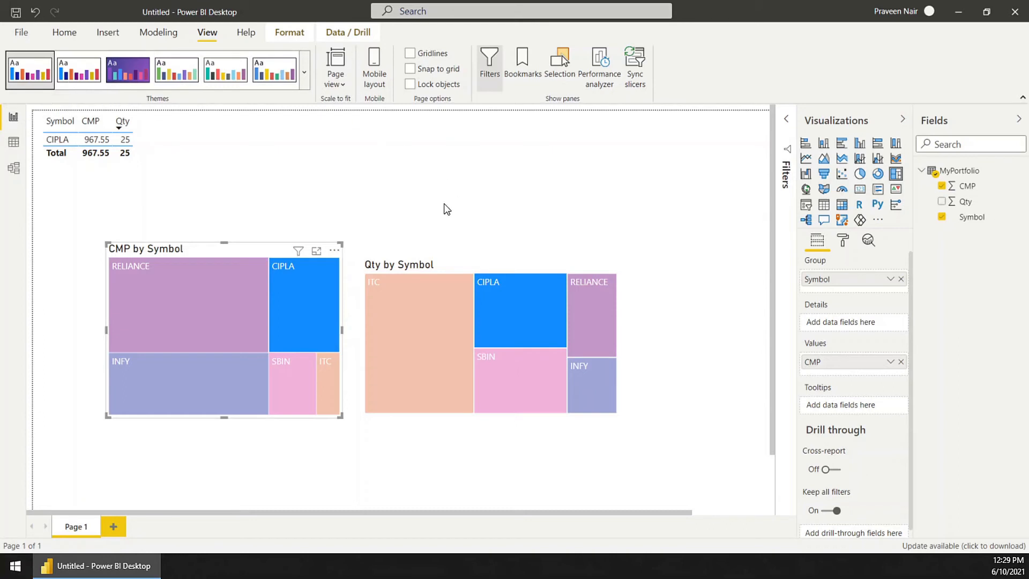
left_click(437, 320)
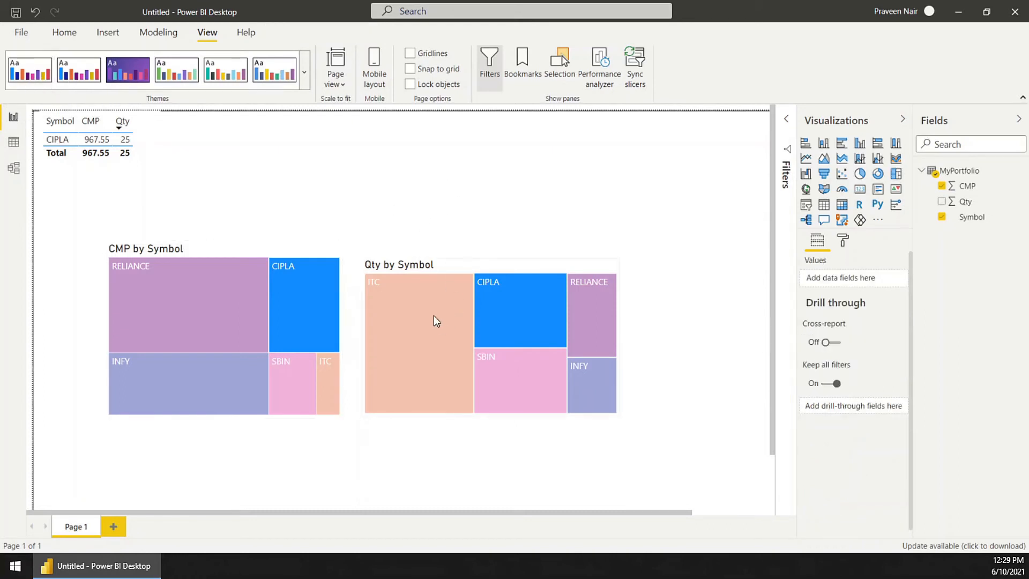
left_click(418, 325)
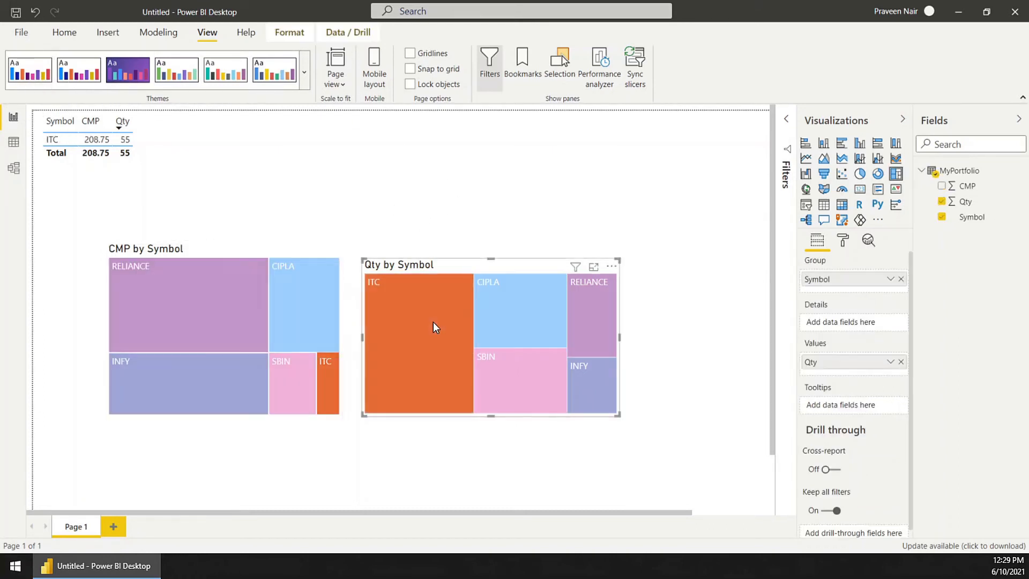
mouse_move(394, 304)
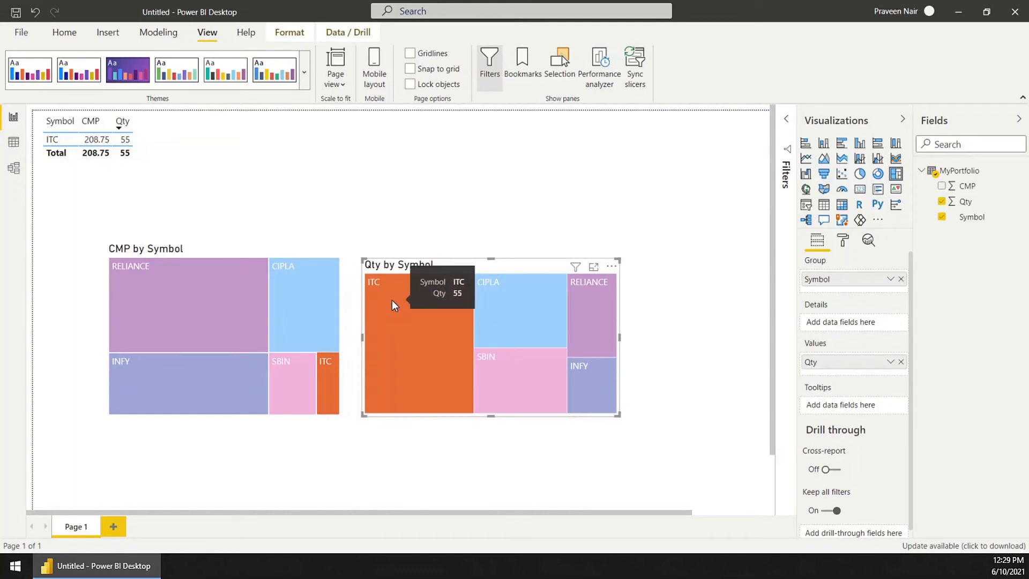
mouse_move(964, 237)
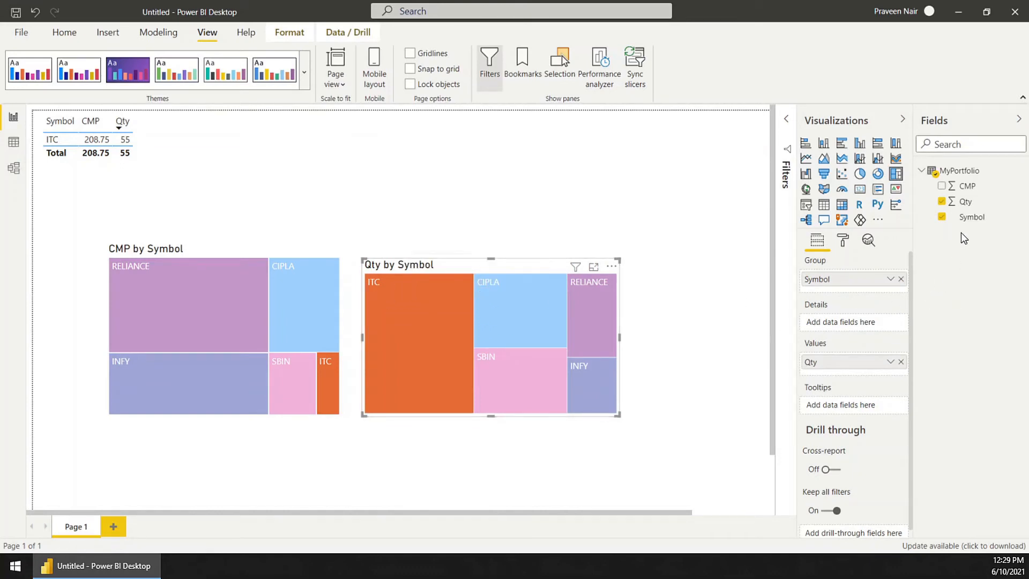
mouse_move(877, 395)
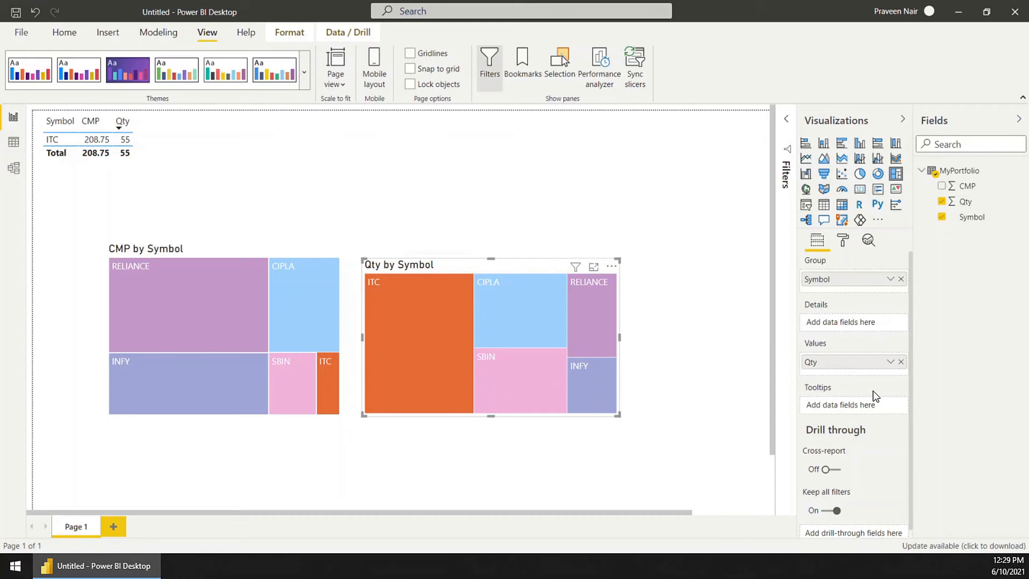
mouse_move(966, 187)
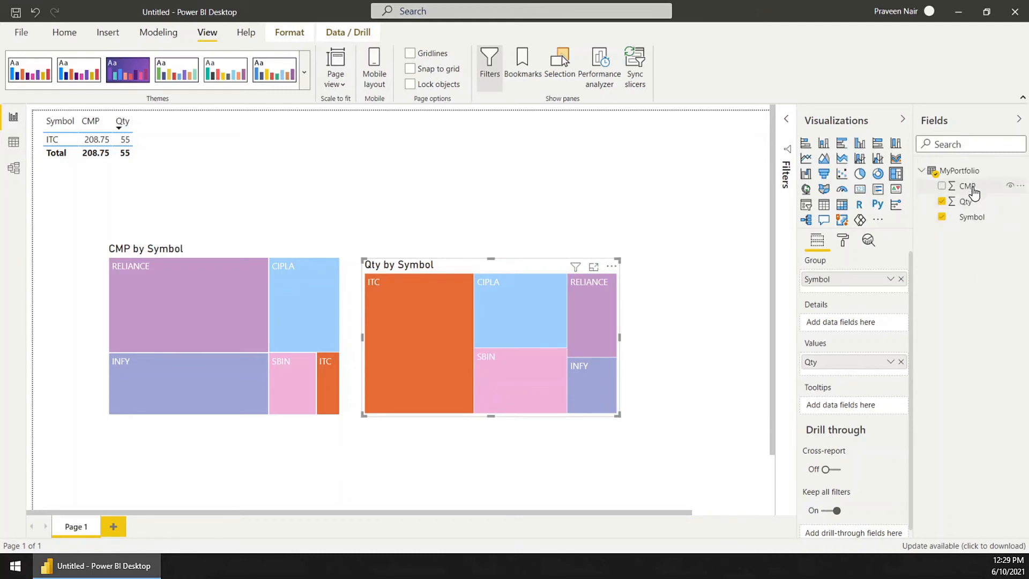
mouse_move(966, 186)
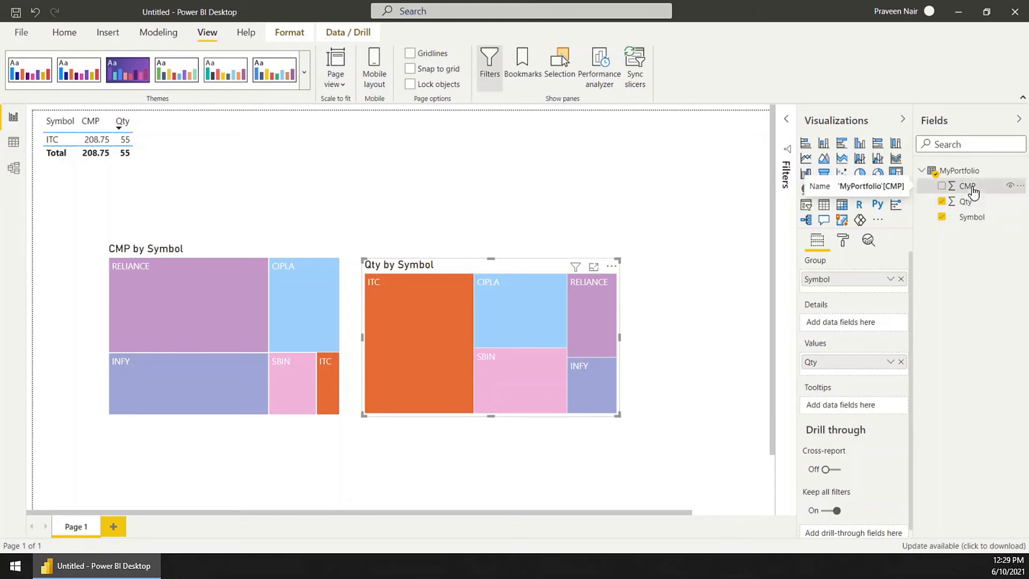
Step: Add CMP as details to the Qty treemap and Qty to the CMP treemap
left_click(941, 186)
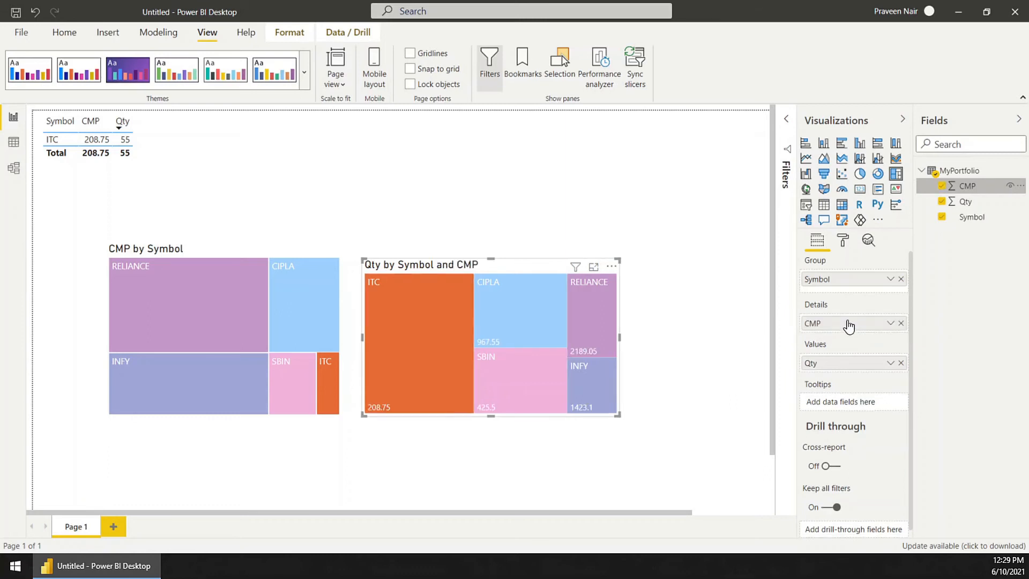
mouse_move(380, 402)
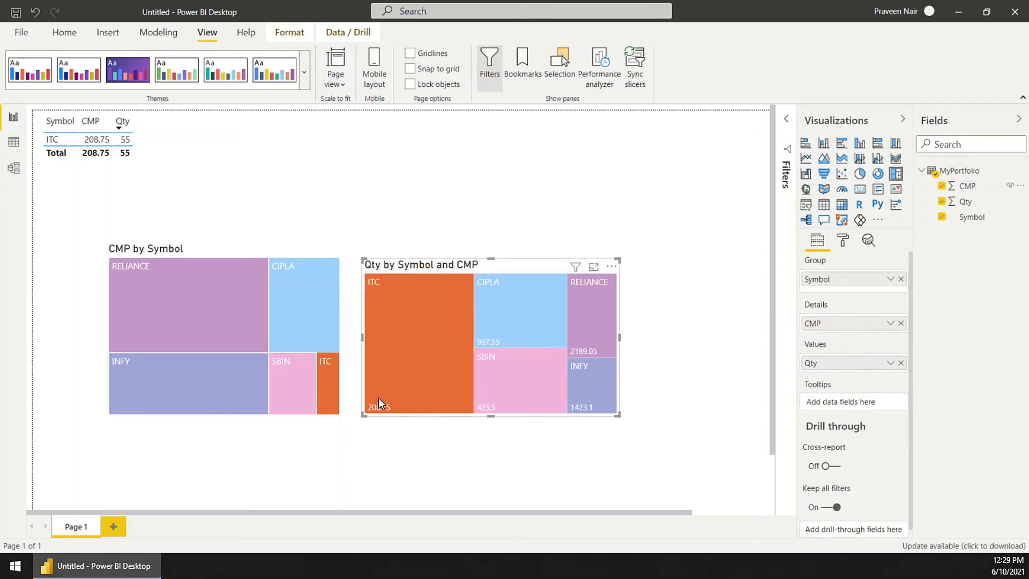
mouse_move(138, 272)
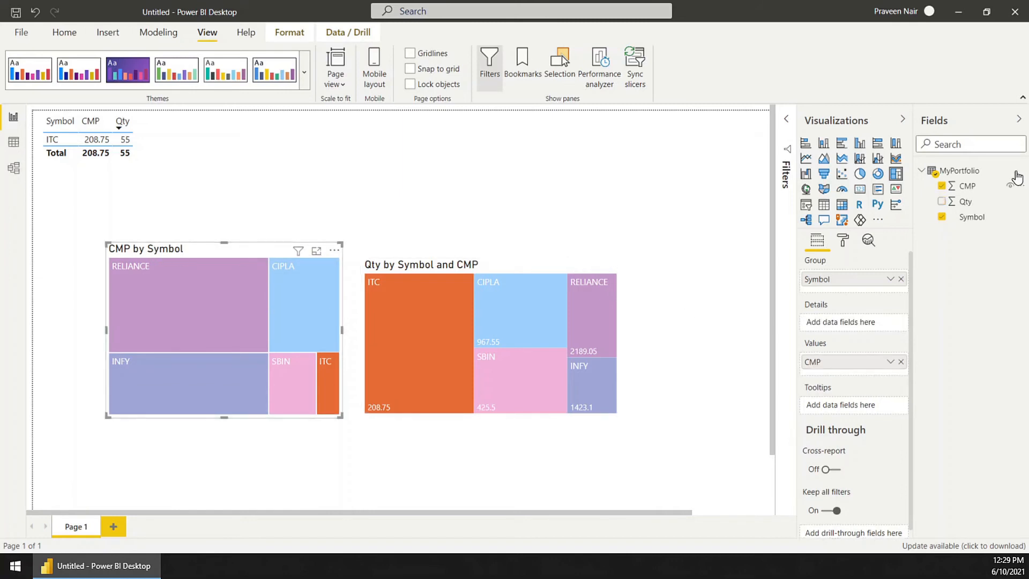
mouse_move(965, 202)
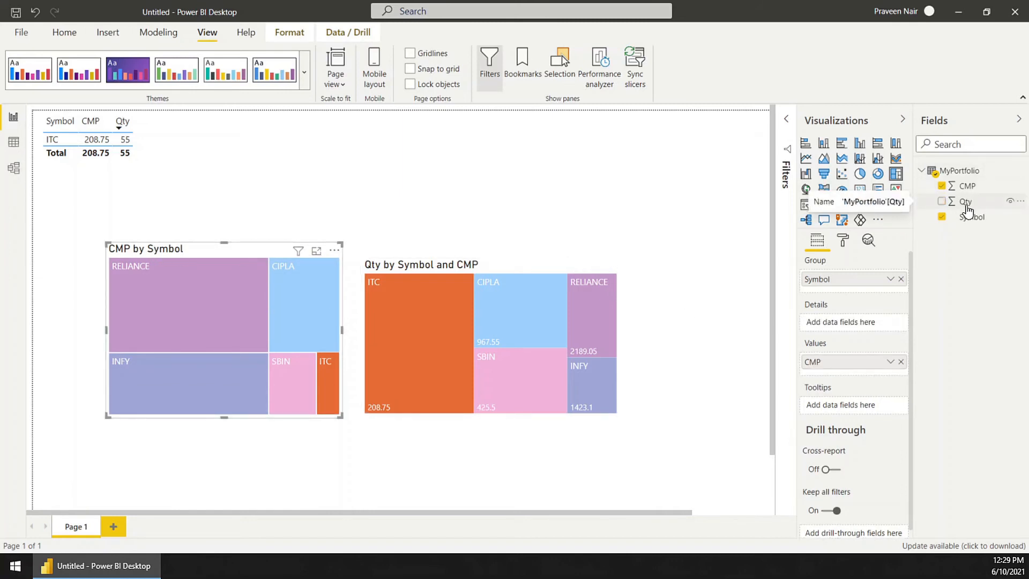
left_click(942, 201)
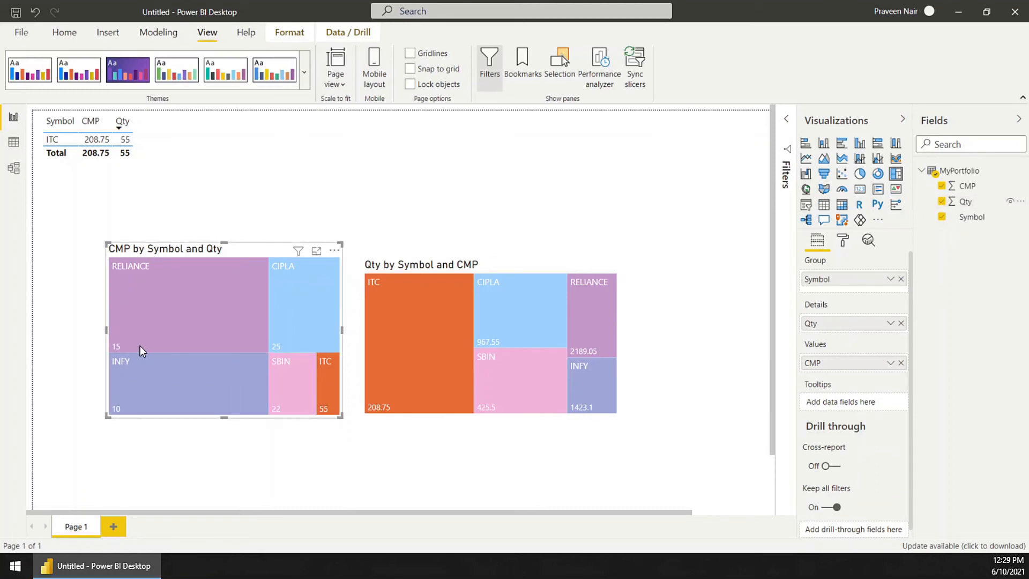
left_click(574, 197)
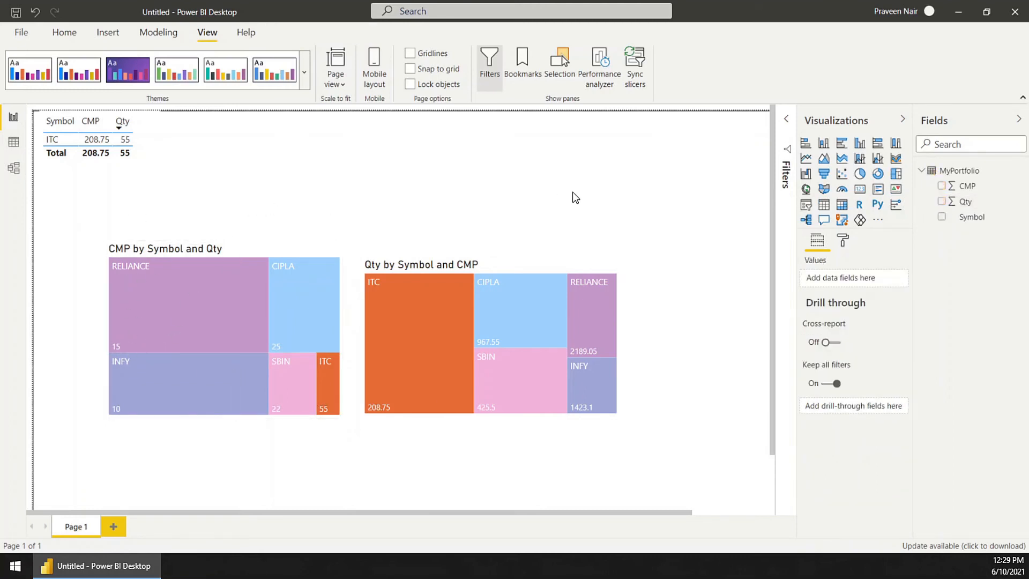
Step: In Kite, switch the Holdings chart through Current value, Investment value, then P&L
left_click(225, 565)
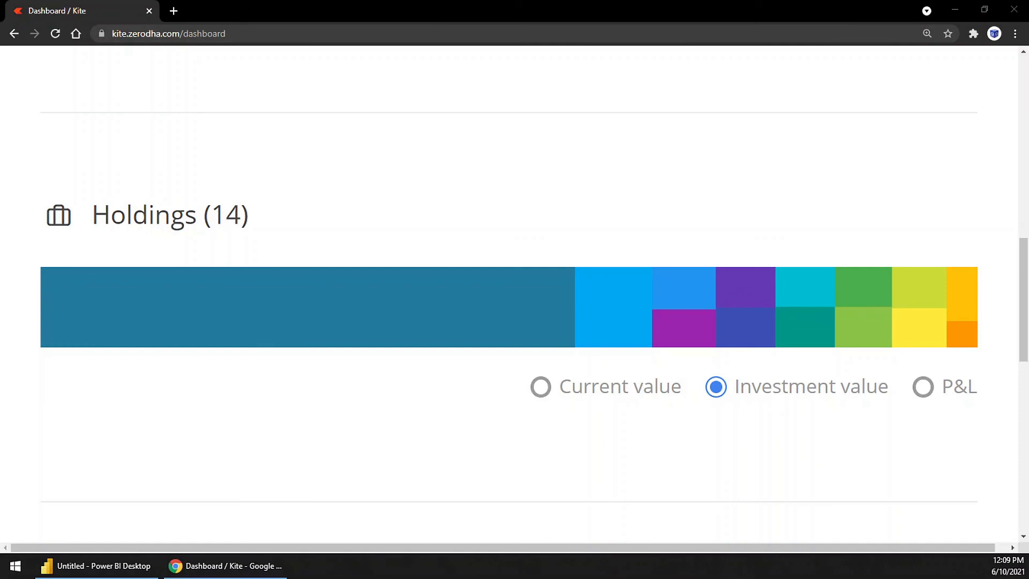
mouse_move(382, 426)
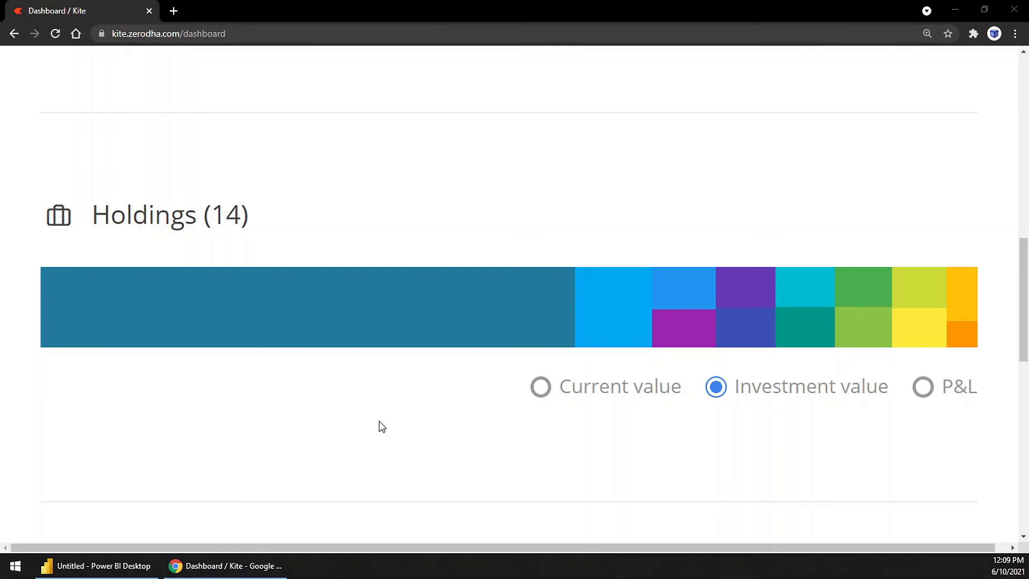
left_click(540, 387)
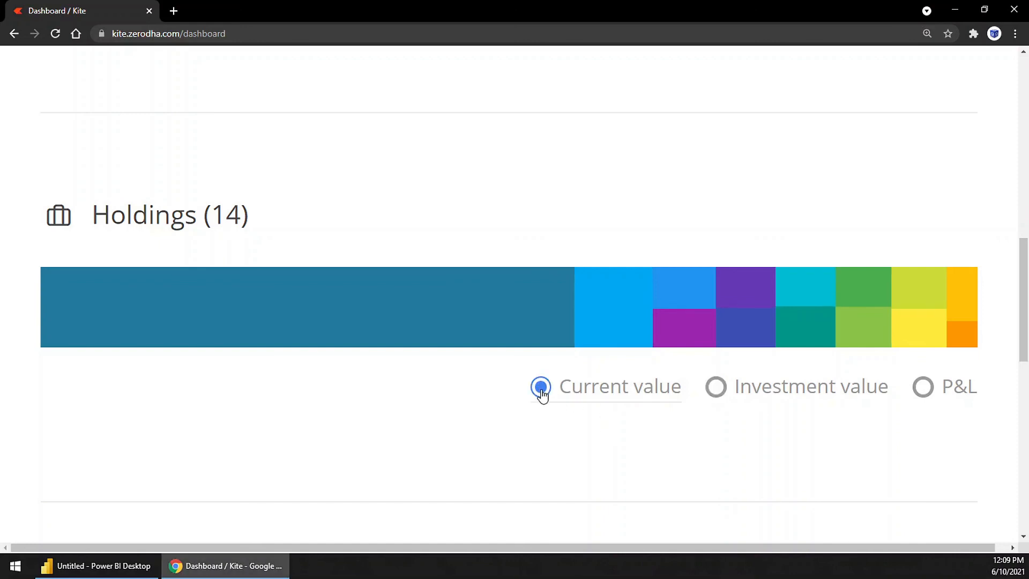
mouse_move(420, 284)
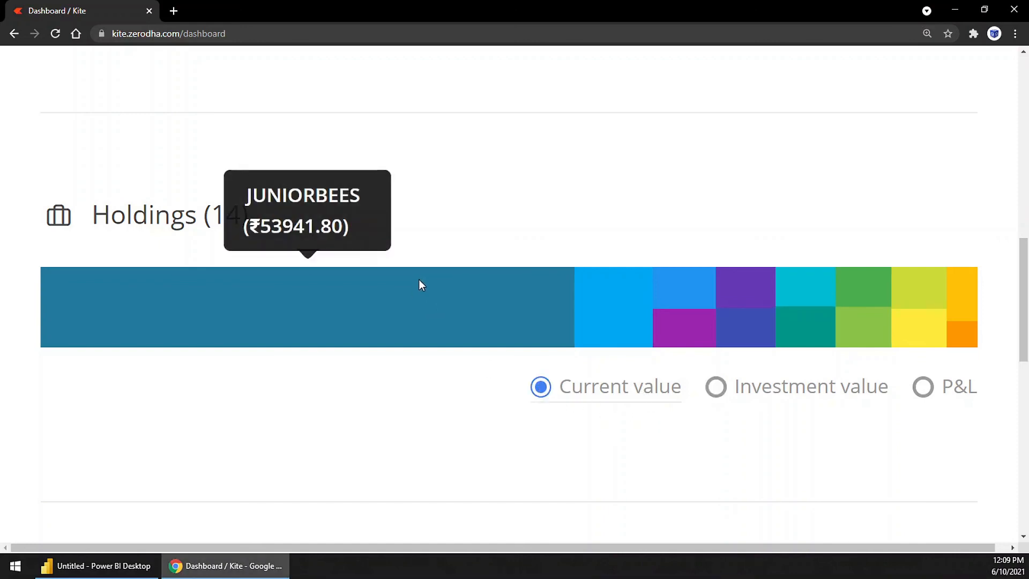
mouse_move(745, 301)
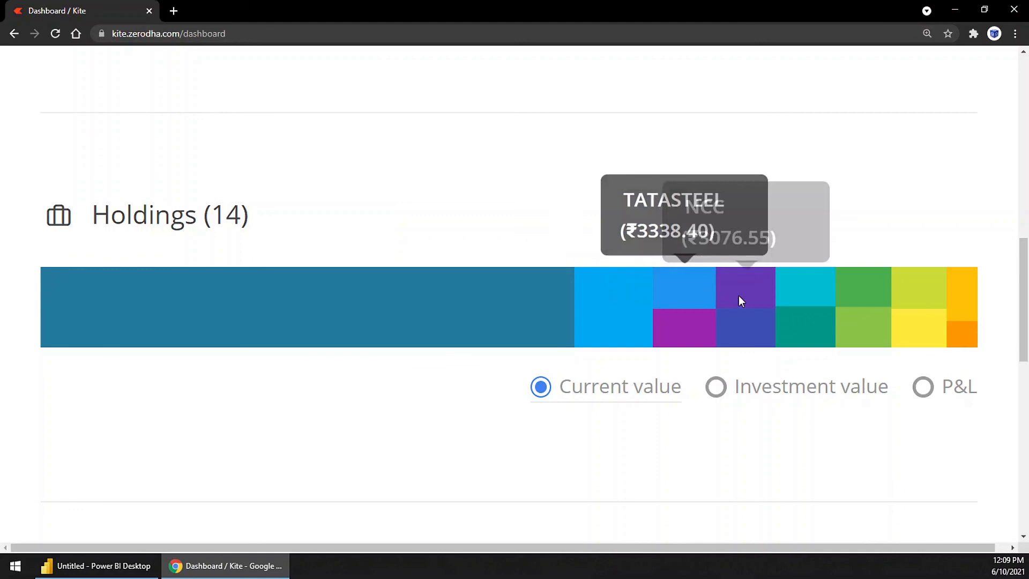
mouse_move(597, 292)
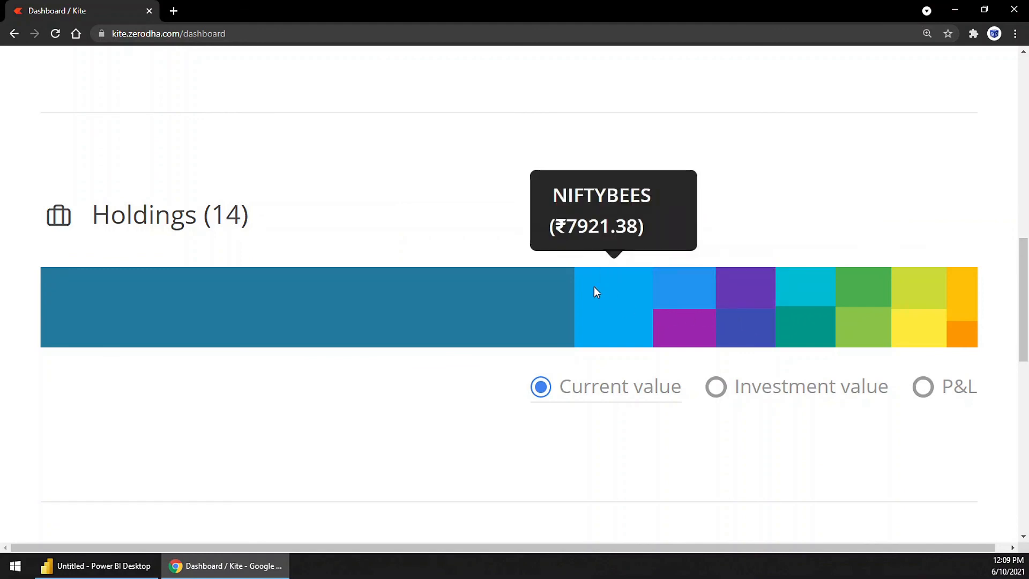
mouse_move(463, 424)
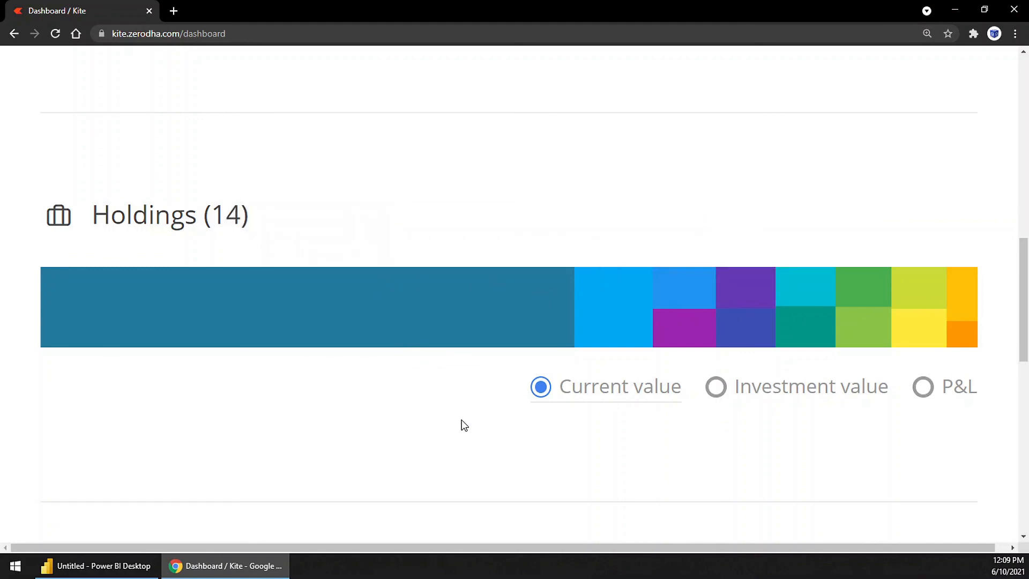
left_click(715, 386)
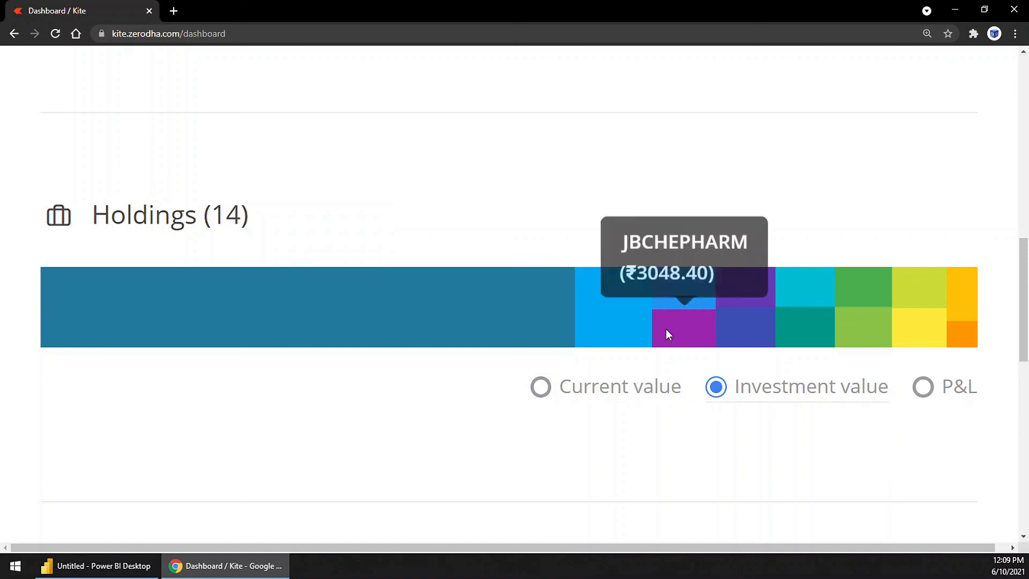
mouse_move(746, 315)
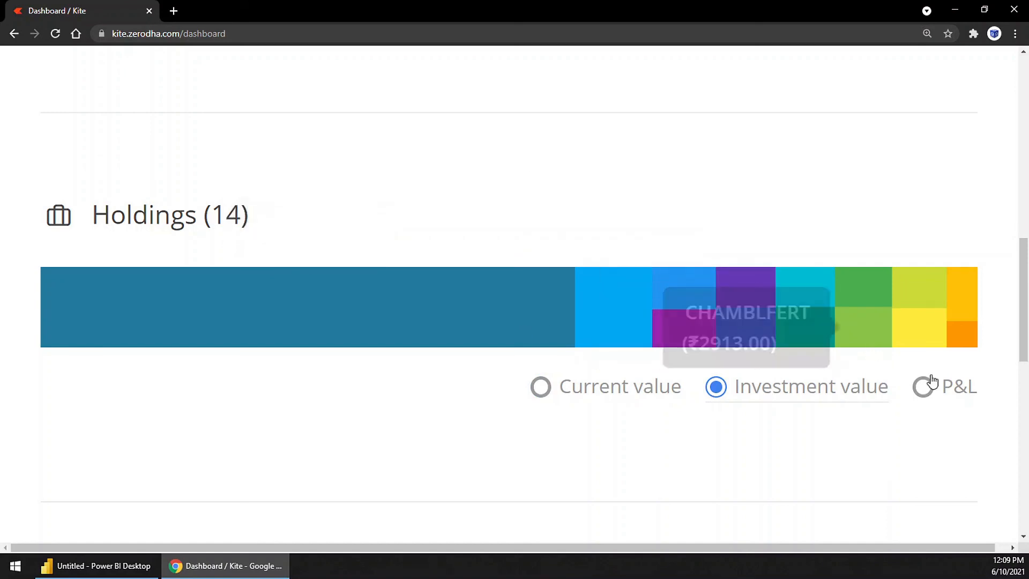
left_click(923, 387)
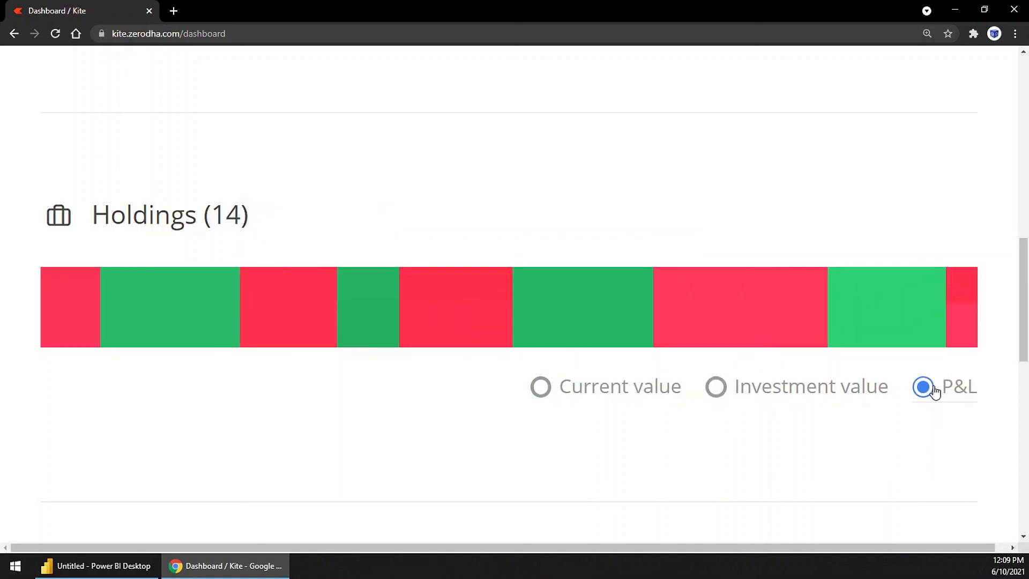